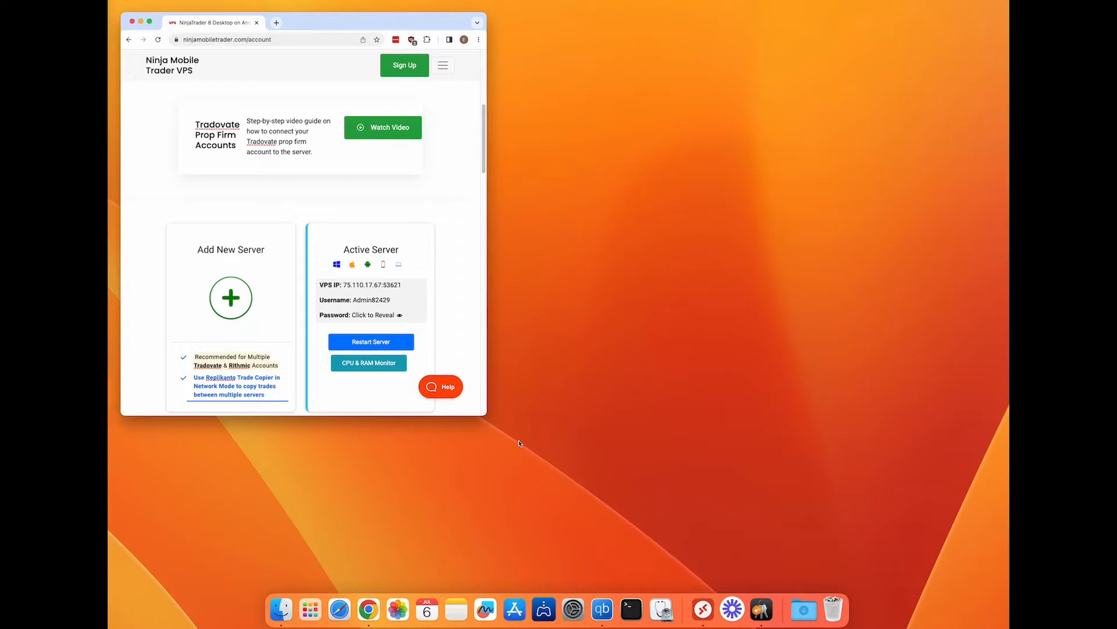
Search the App Store for 'remote desktop' and launch Microsoft Remote Desktop.
left_click(515, 610)
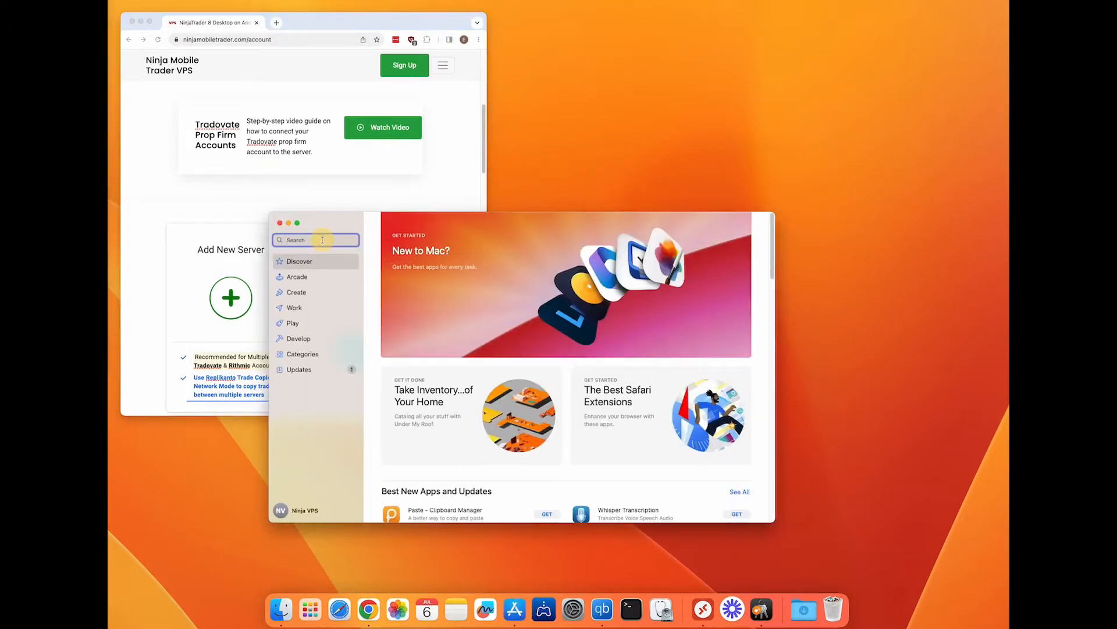
type("remote desktop")
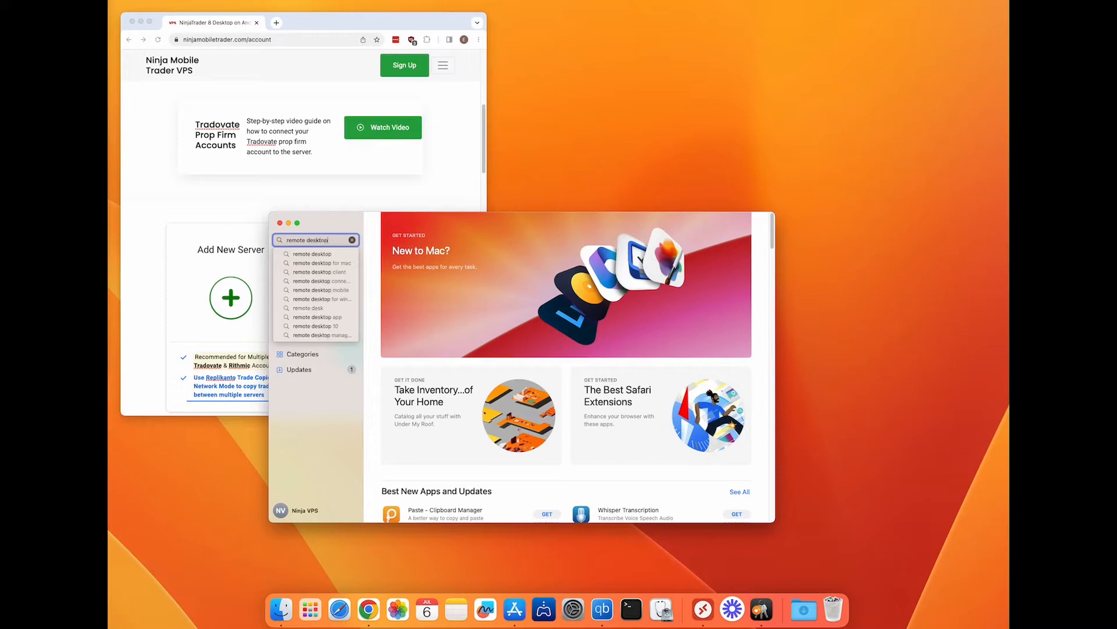
key("Return")
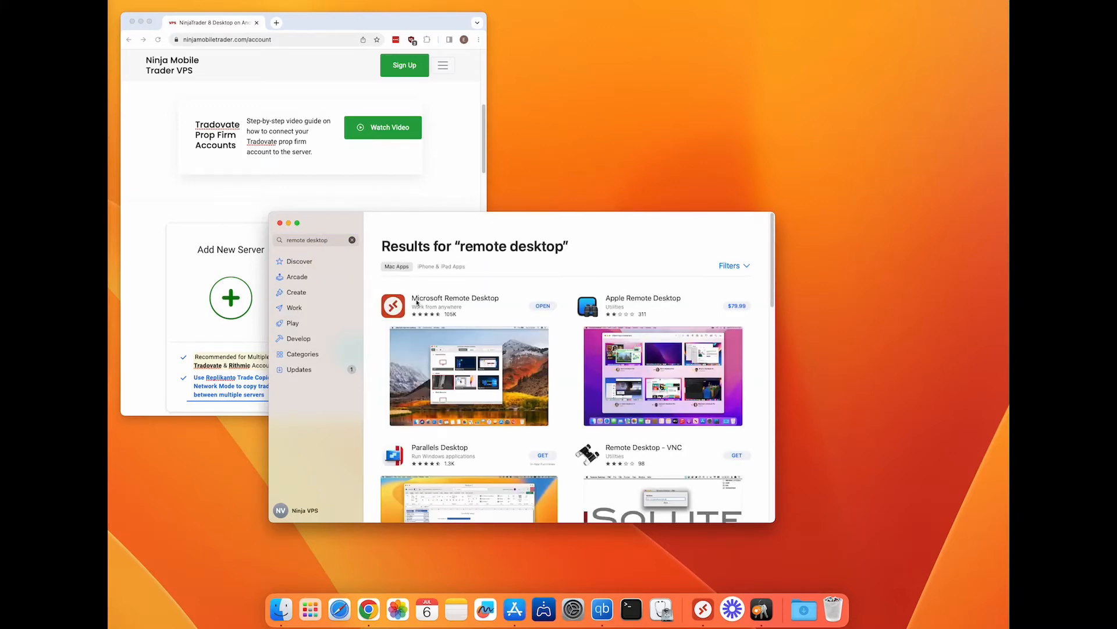
left_click(457, 305)
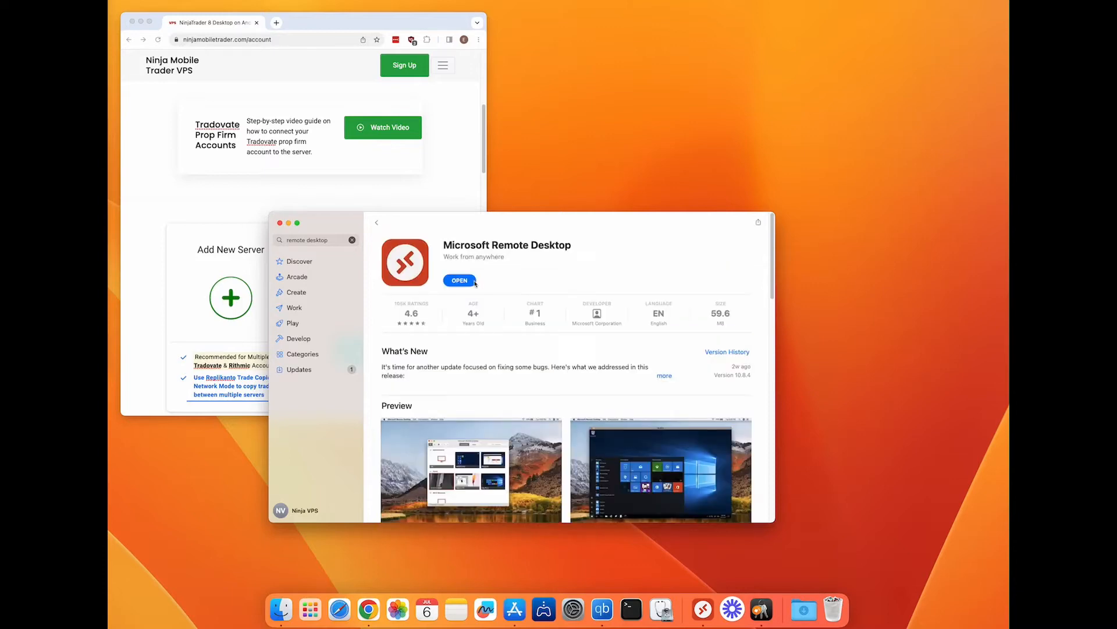
left_click(459, 279)
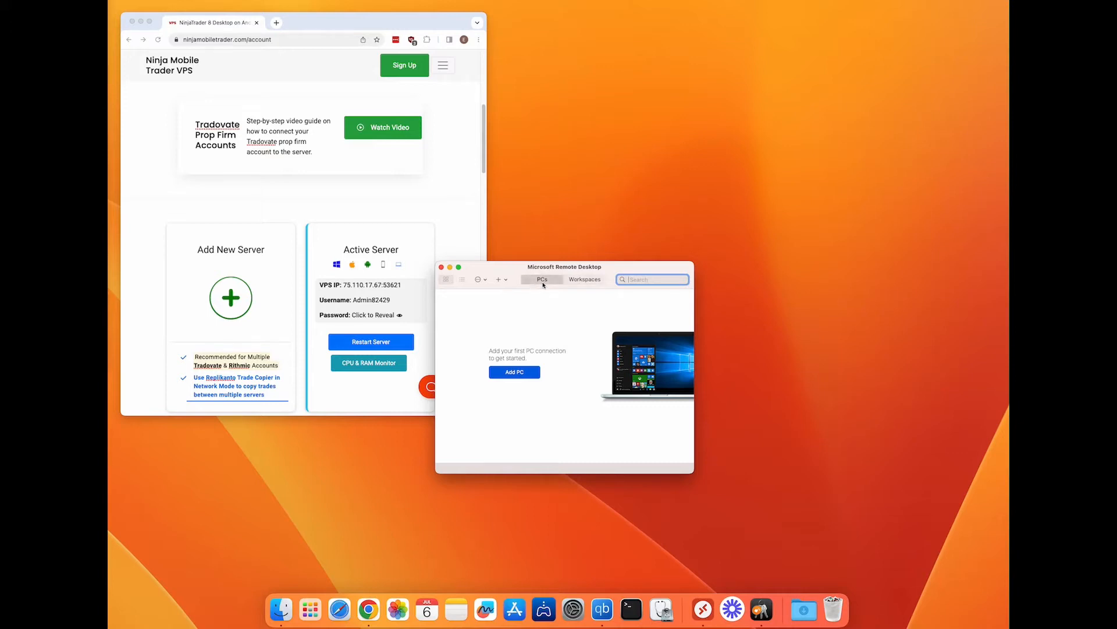
mouse_move(524, 360)
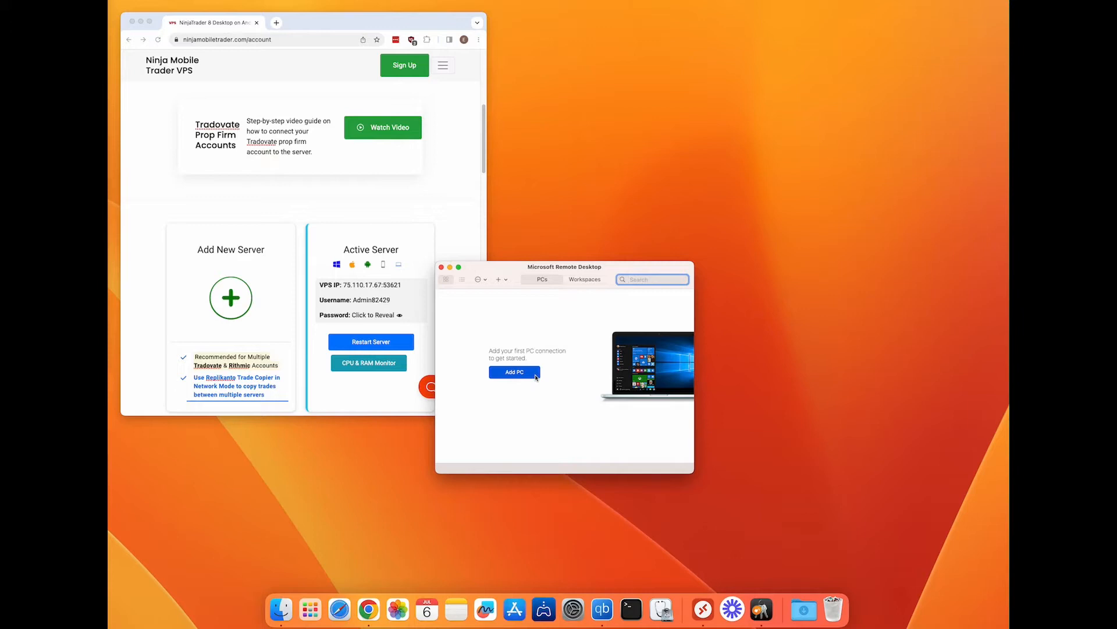
left_click(514, 371)
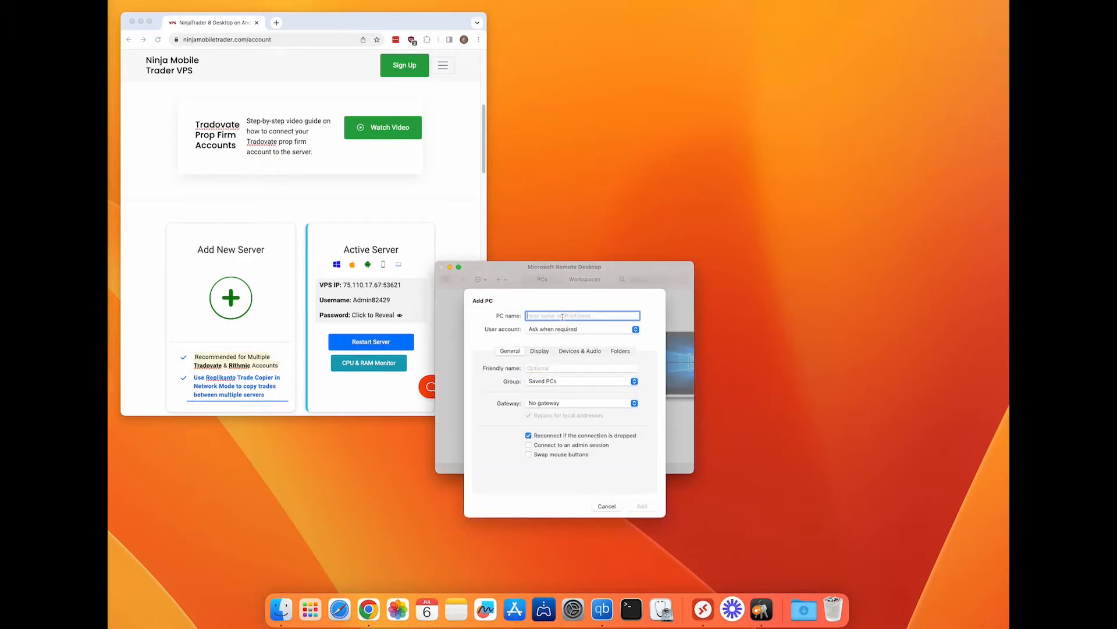
type("75.102.27.77:53697")
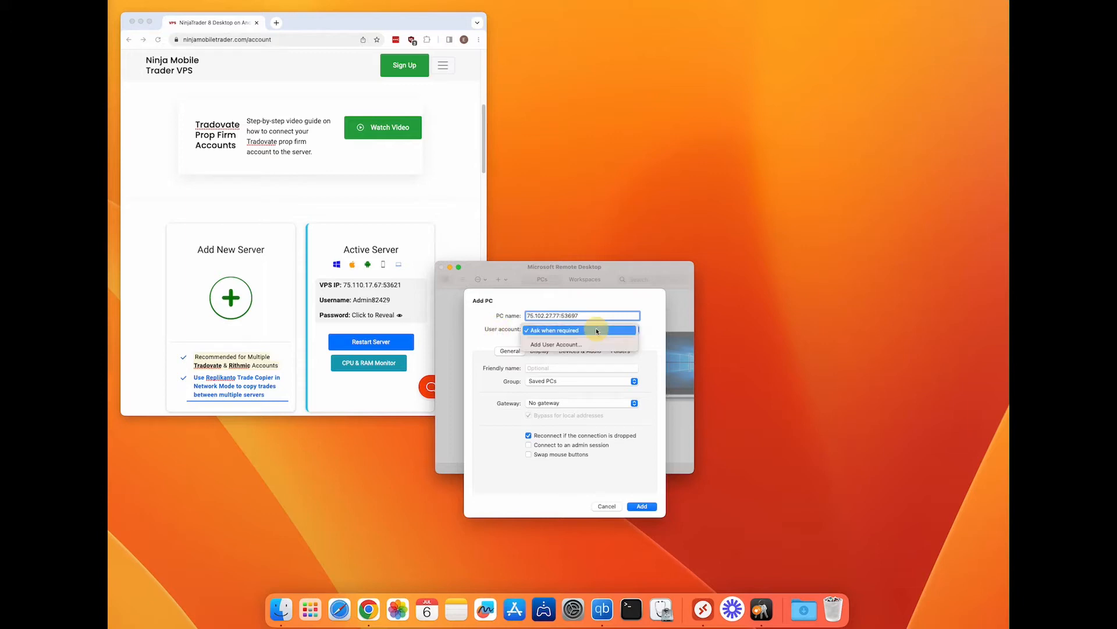
left_click(558, 344)
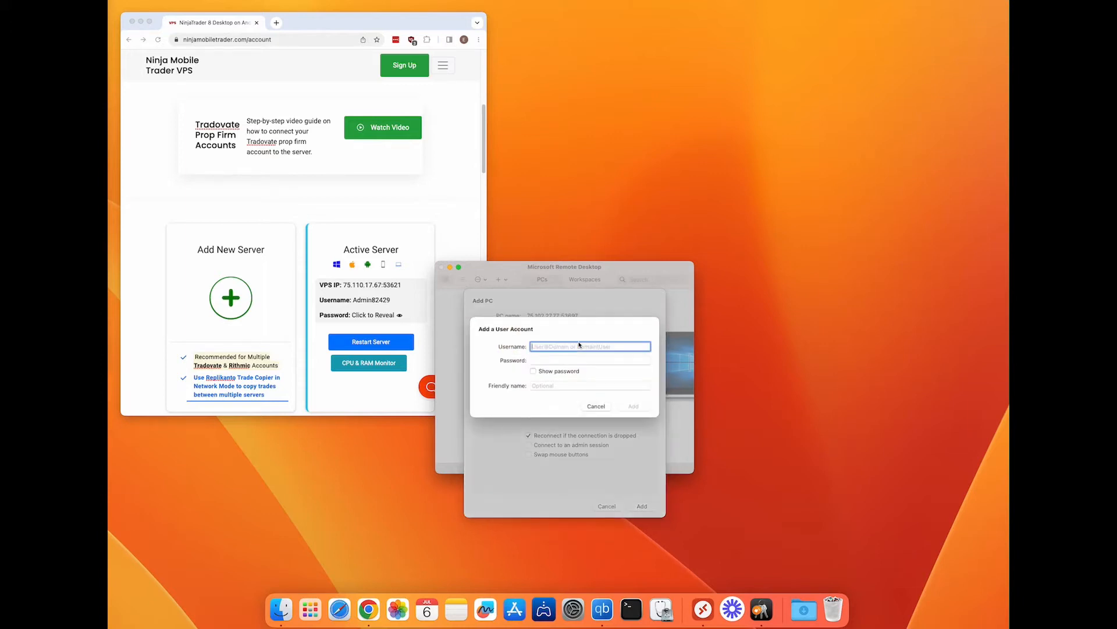
type("Admin72429")
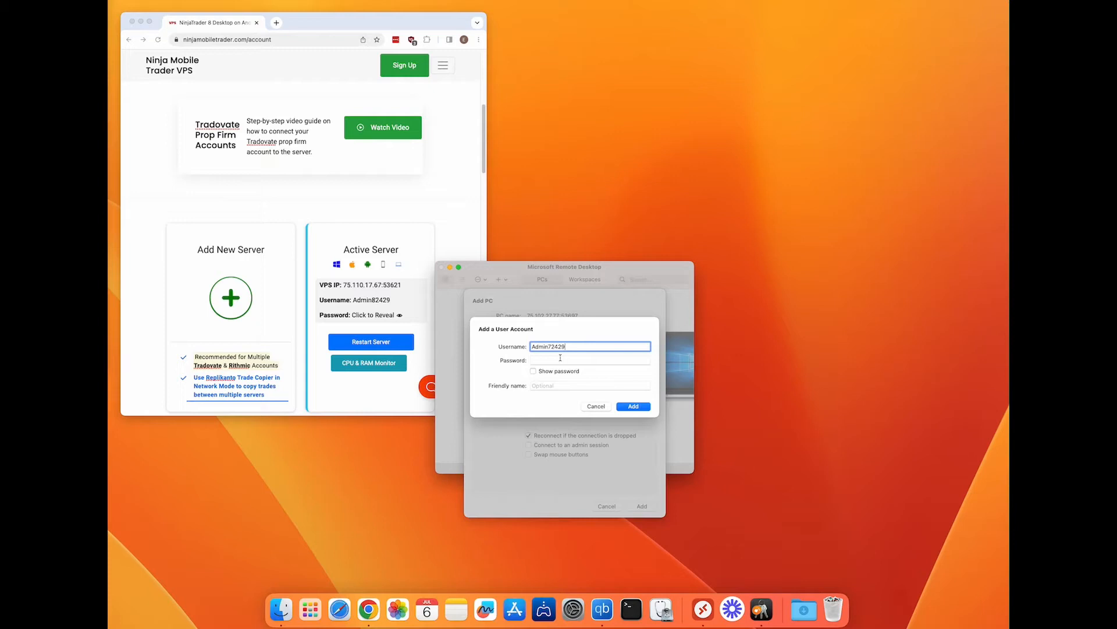
left_click(632, 406)
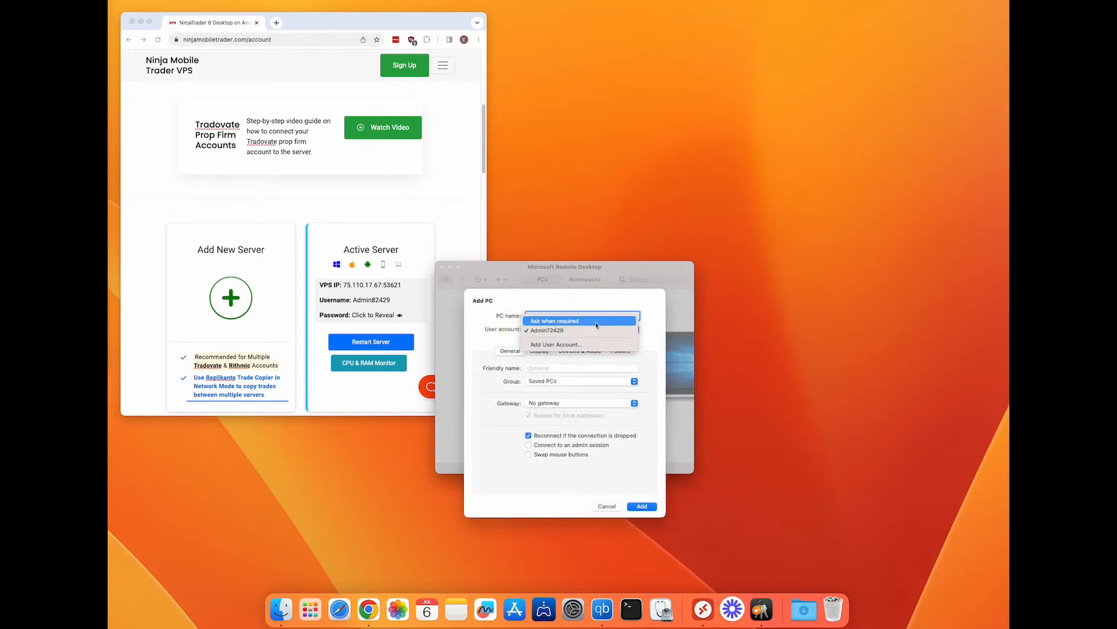
Set a windowed 1920 x 1080 display with all-monitors, Retina and full screen off.
left_click(541, 350)
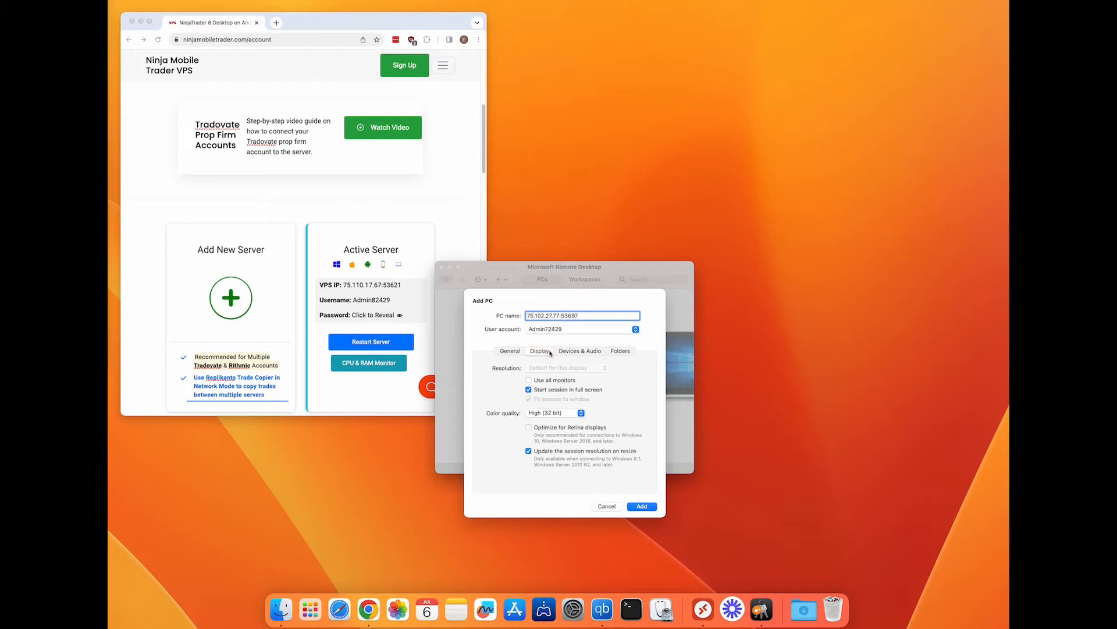
mouse_move(576, 385)
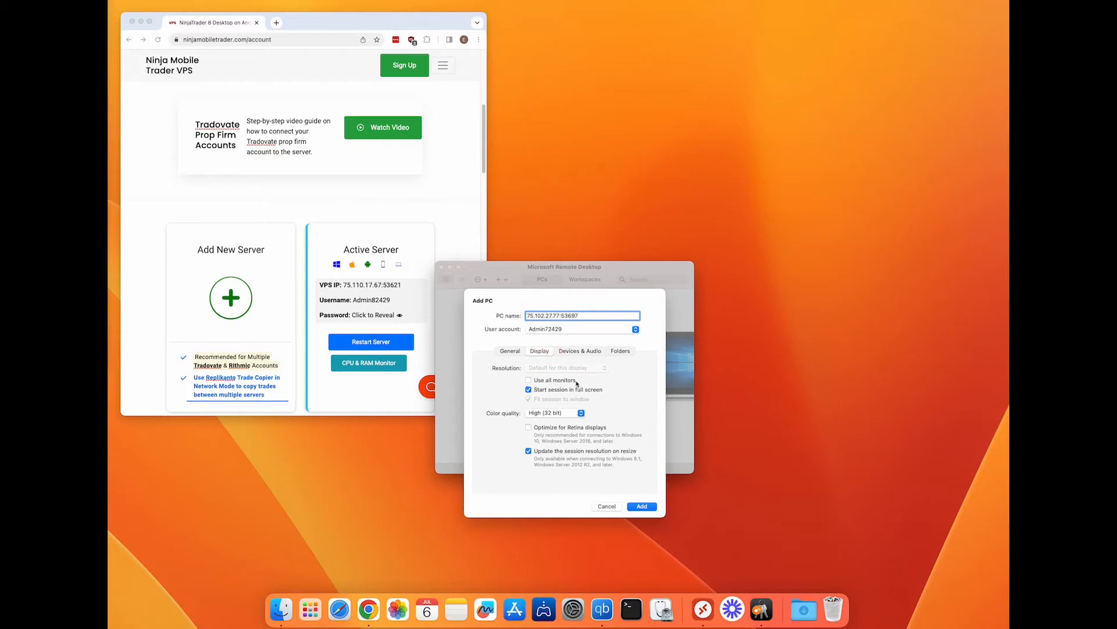
left_click(529, 380)
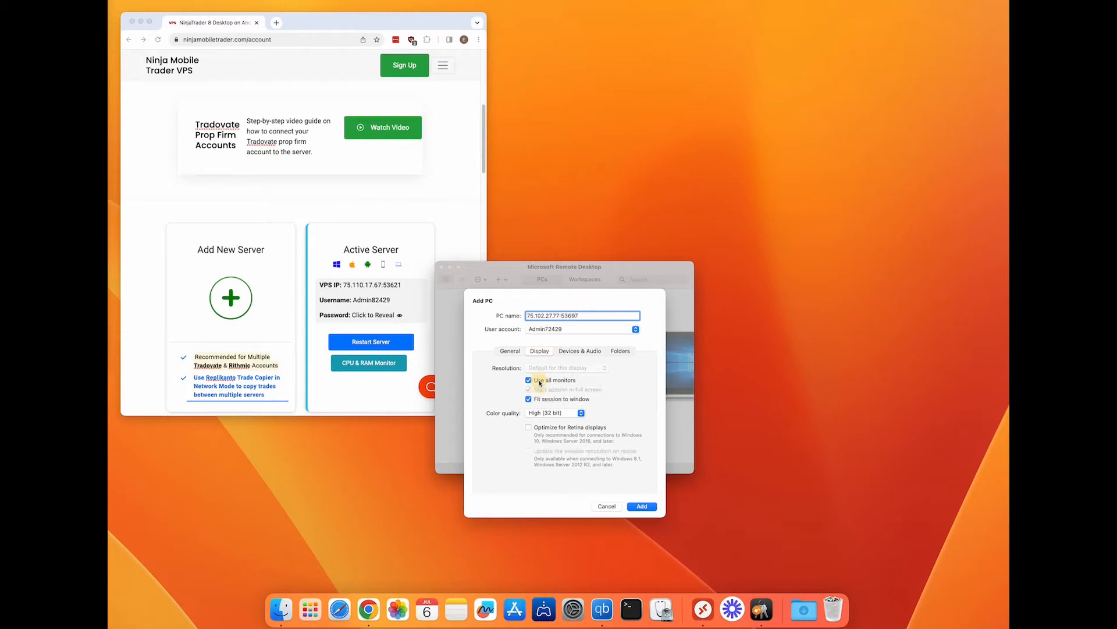
left_click(529, 380)
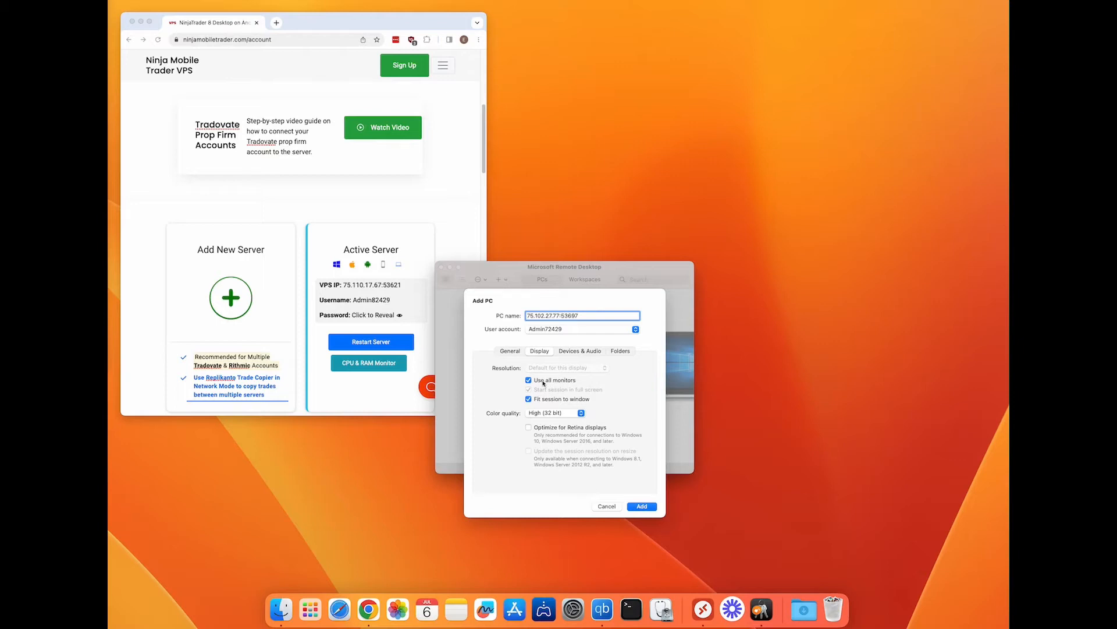
left_click(528, 379)
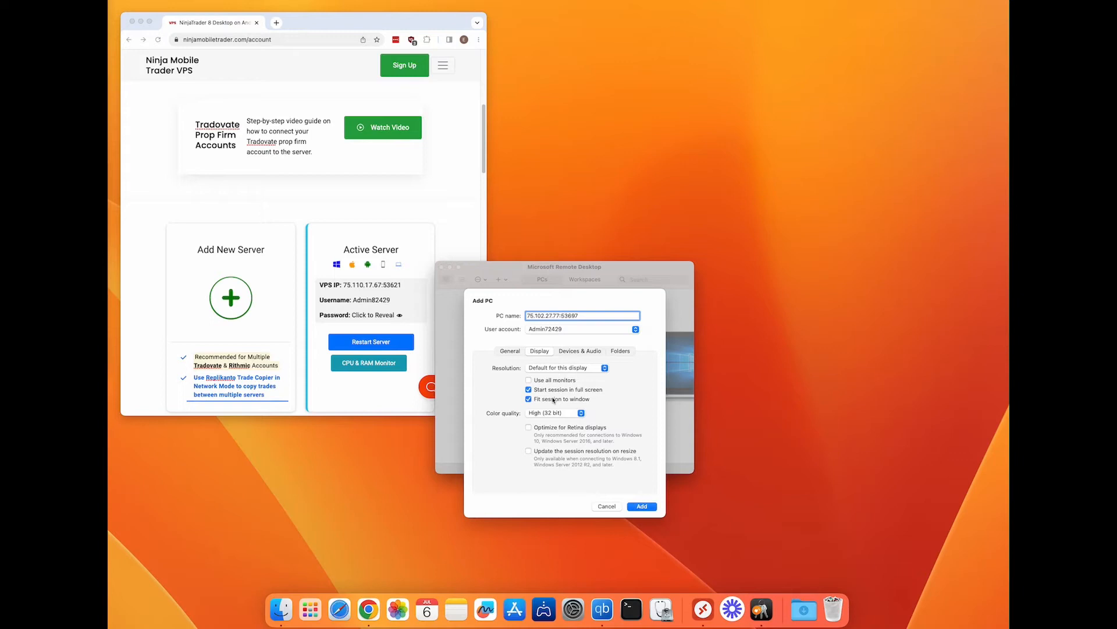
left_click(527, 450)
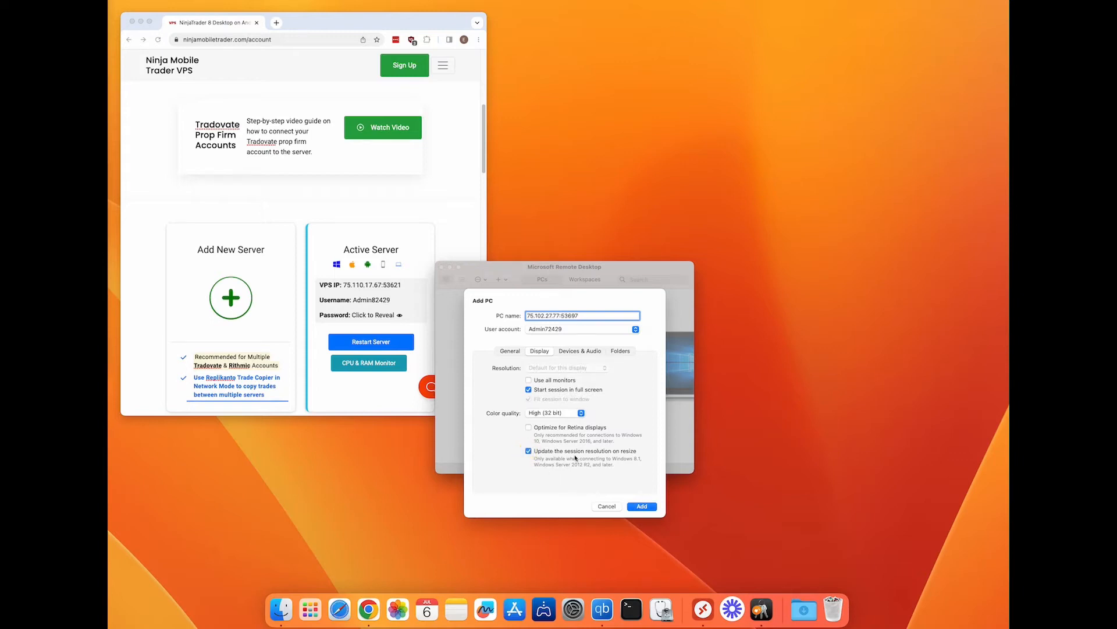
left_click(529, 427)
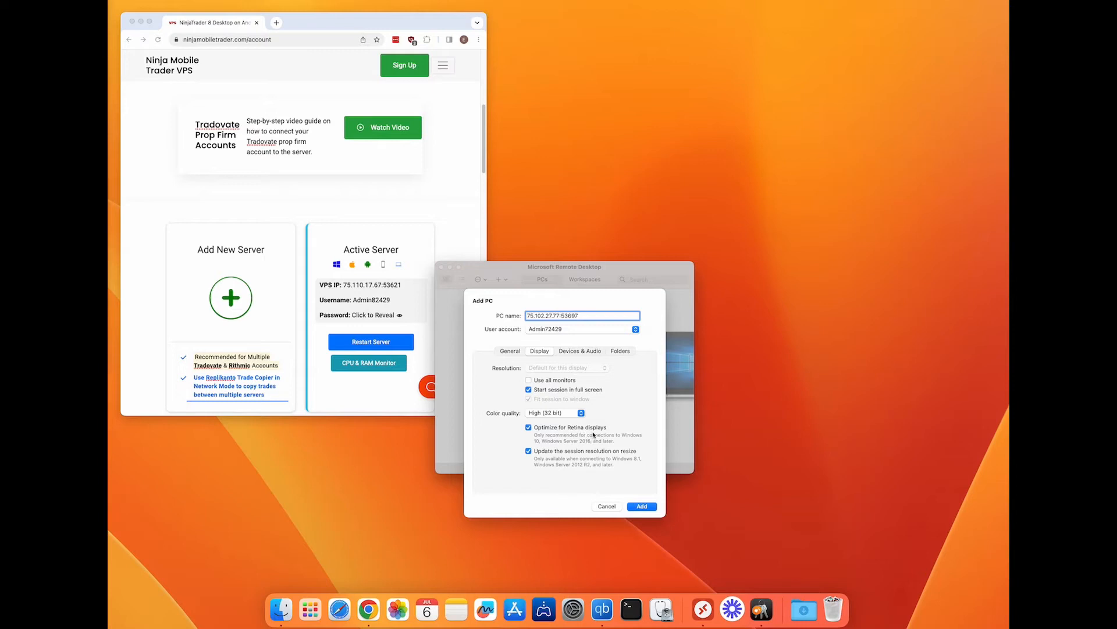
left_click(529, 390)
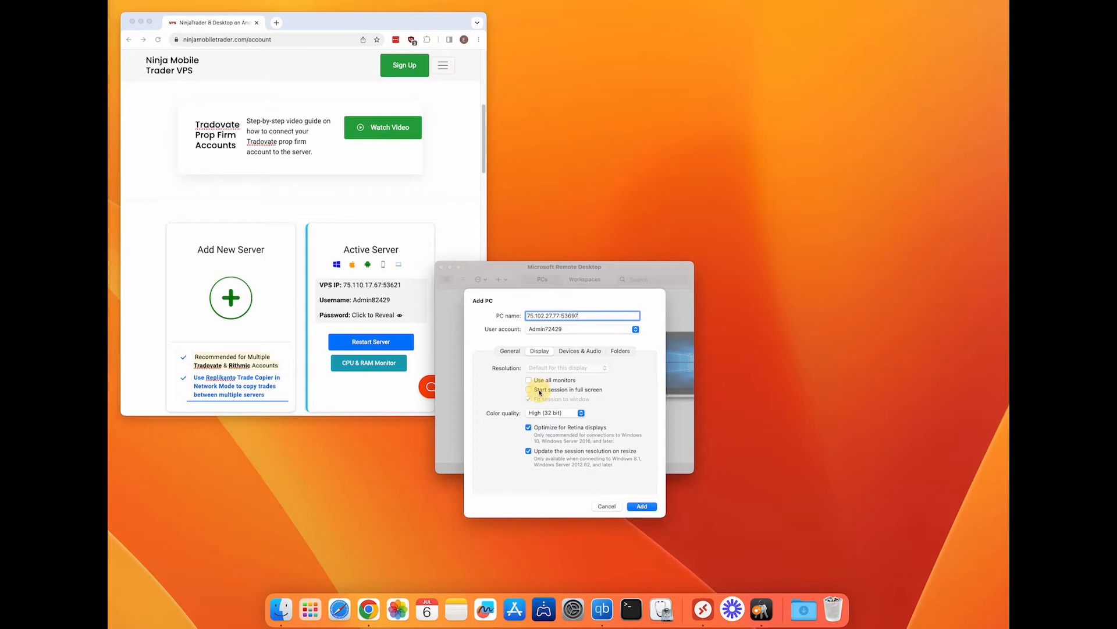
left_click(528, 427)
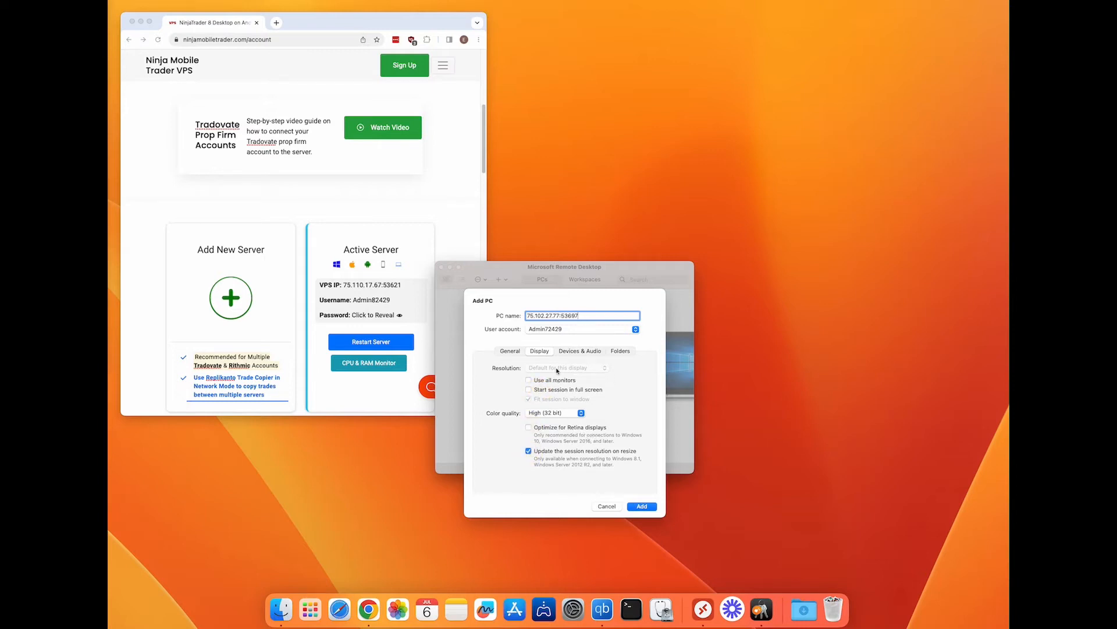
left_click(529, 399)
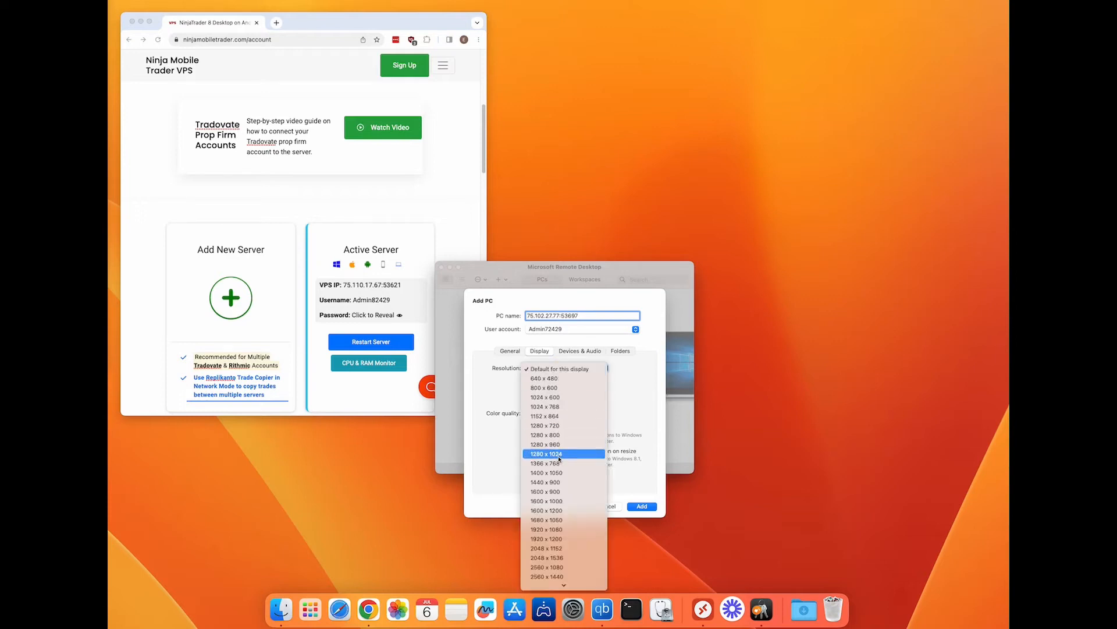
left_click(545, 529)
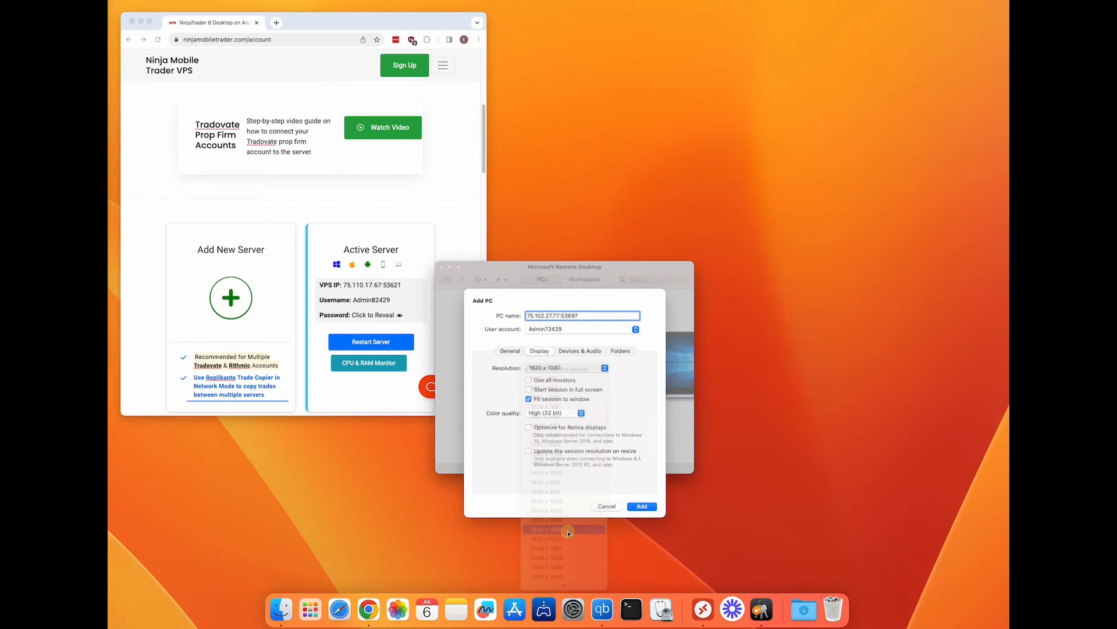
left_click(580, 350)
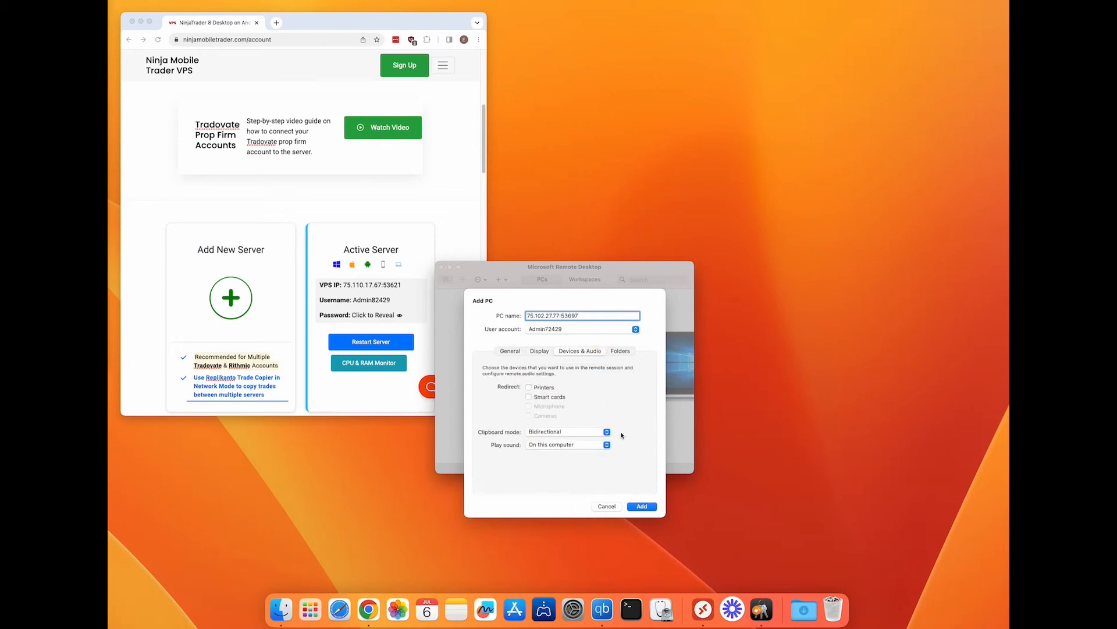
mouse_move(511, 417)
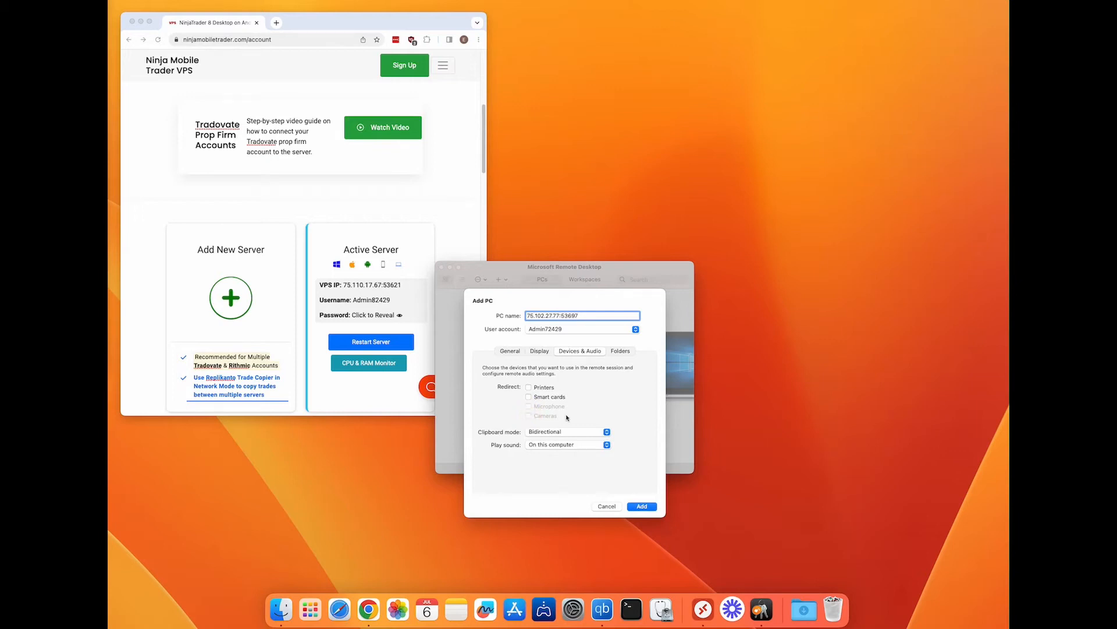
mouse_move(525, 433)
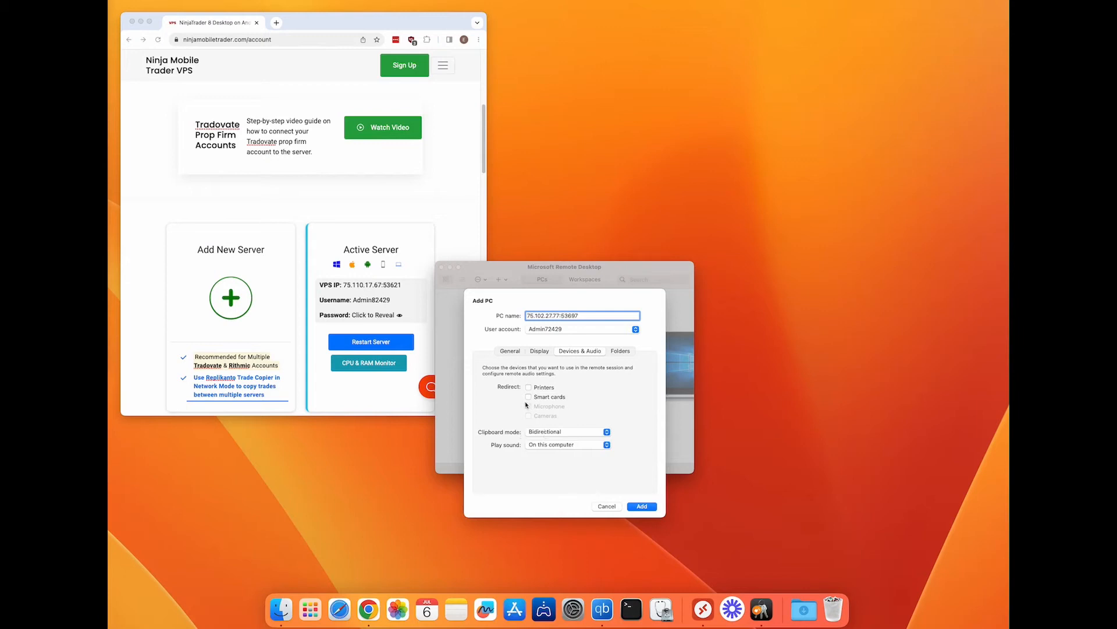
Return to the Display settings and add PC 75.102.27.77:53697 to the library.
left_click(539, 349)
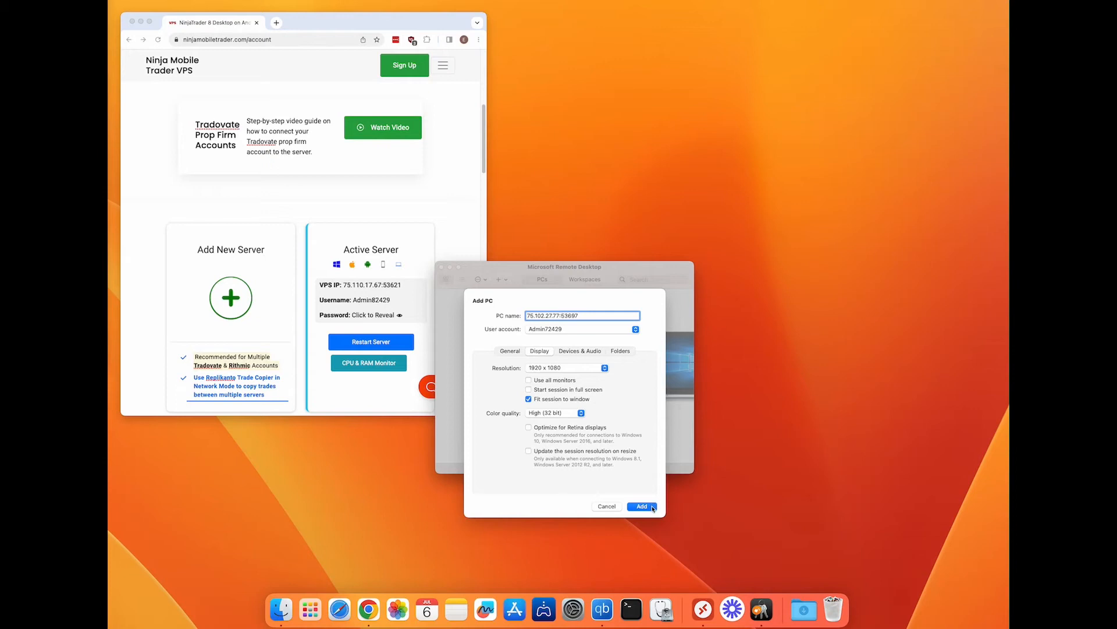
left_click(640, 506)
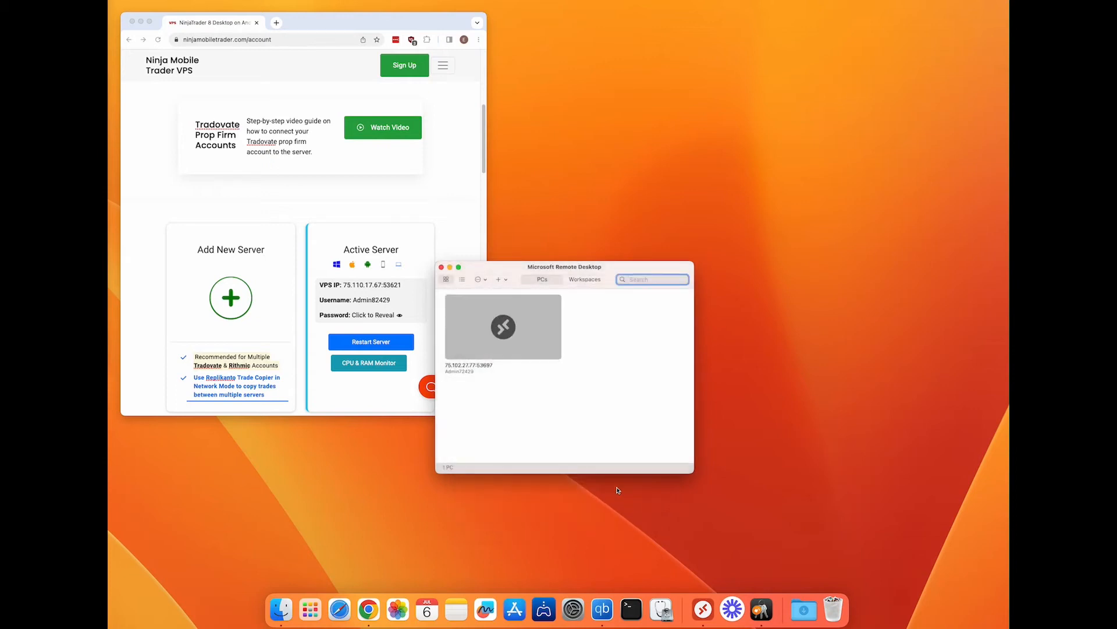
Connect to 75.102.27.77:53697, always trusting its certificate.
double_click(502, 327)
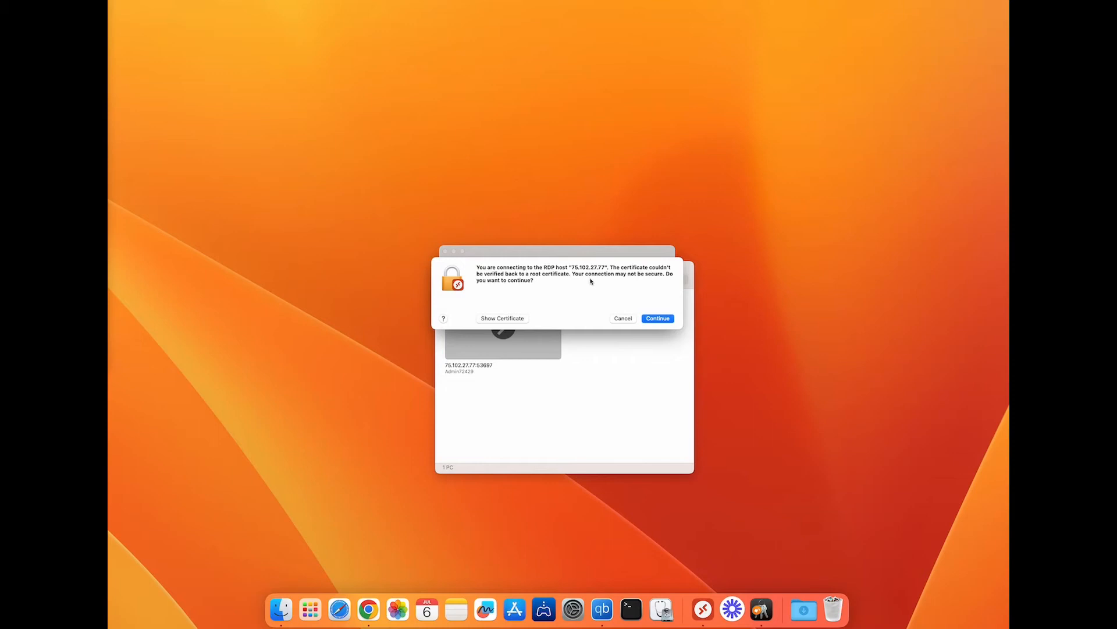
left_click(503, 318)
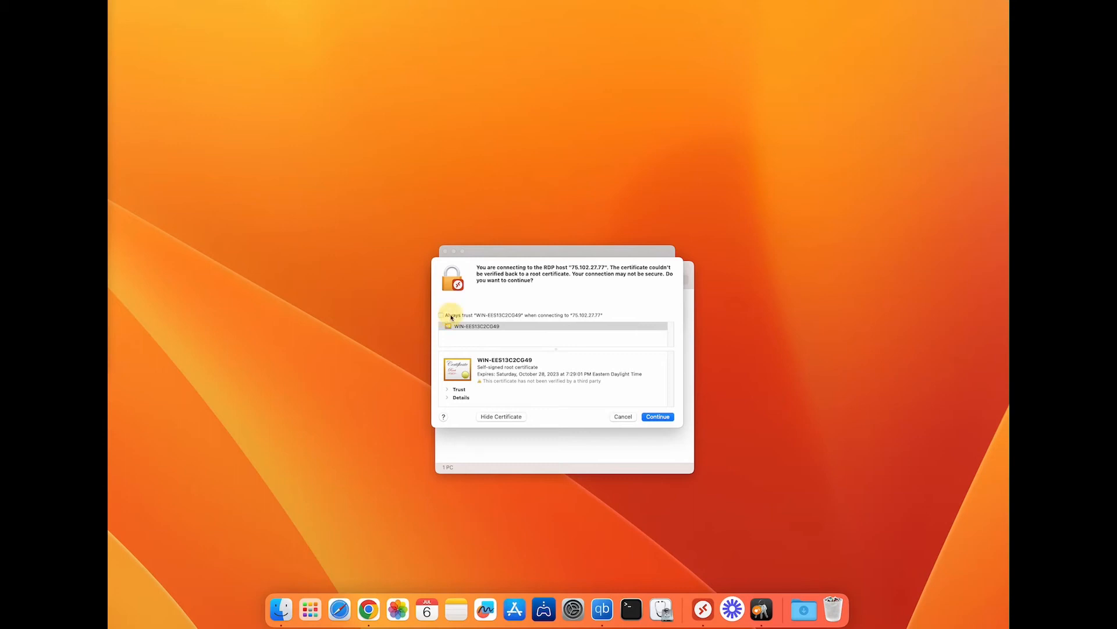
left_click(440, 315)
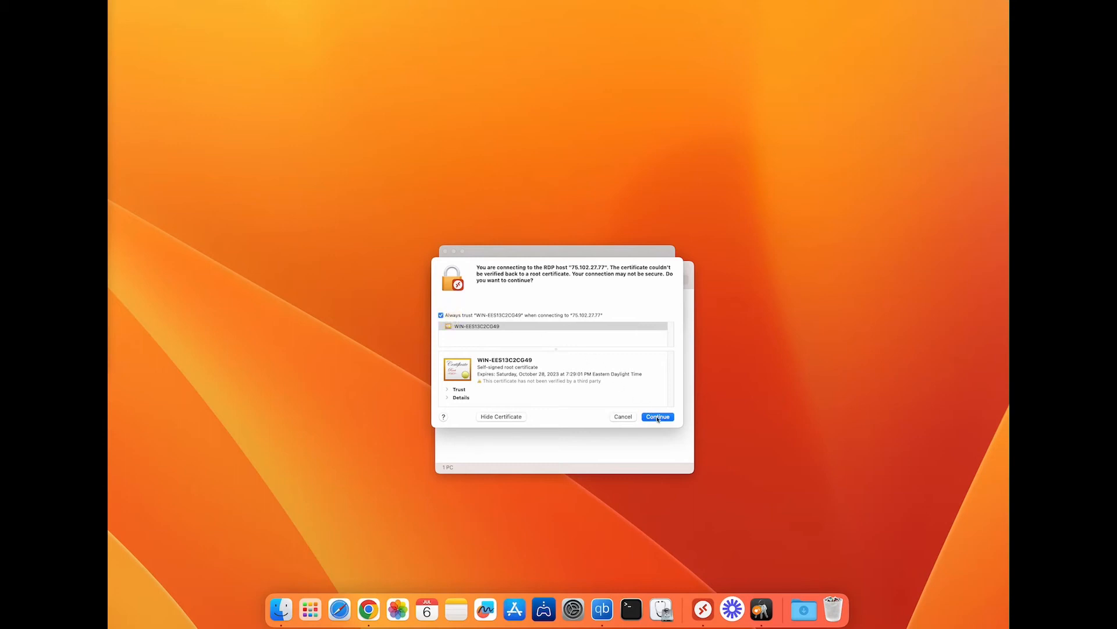
left_click(658, 416)
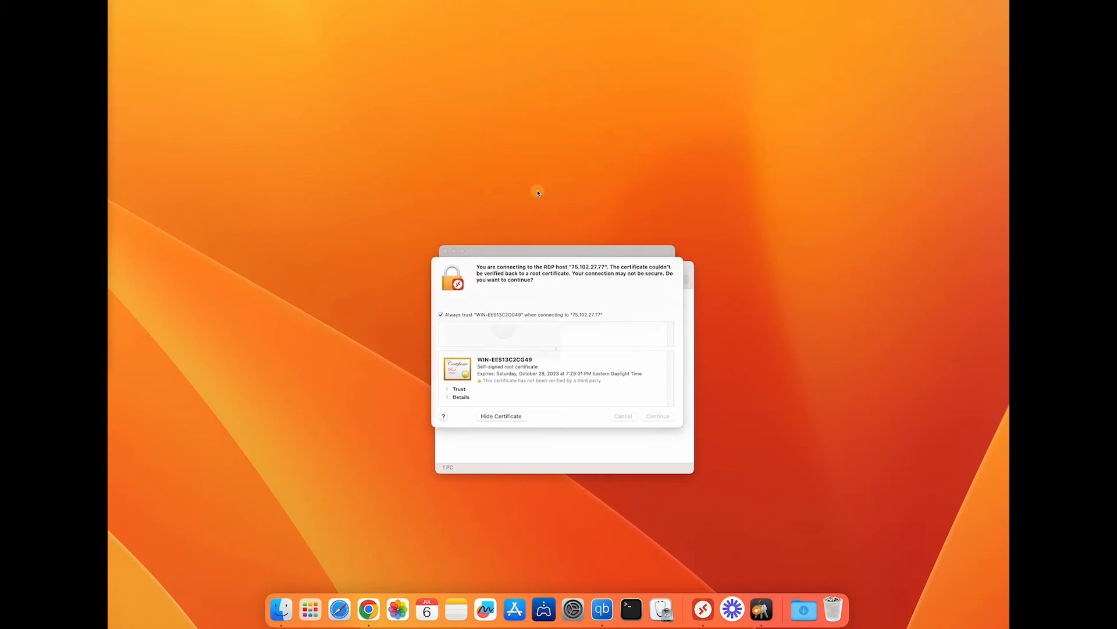
left_click(656, 415)
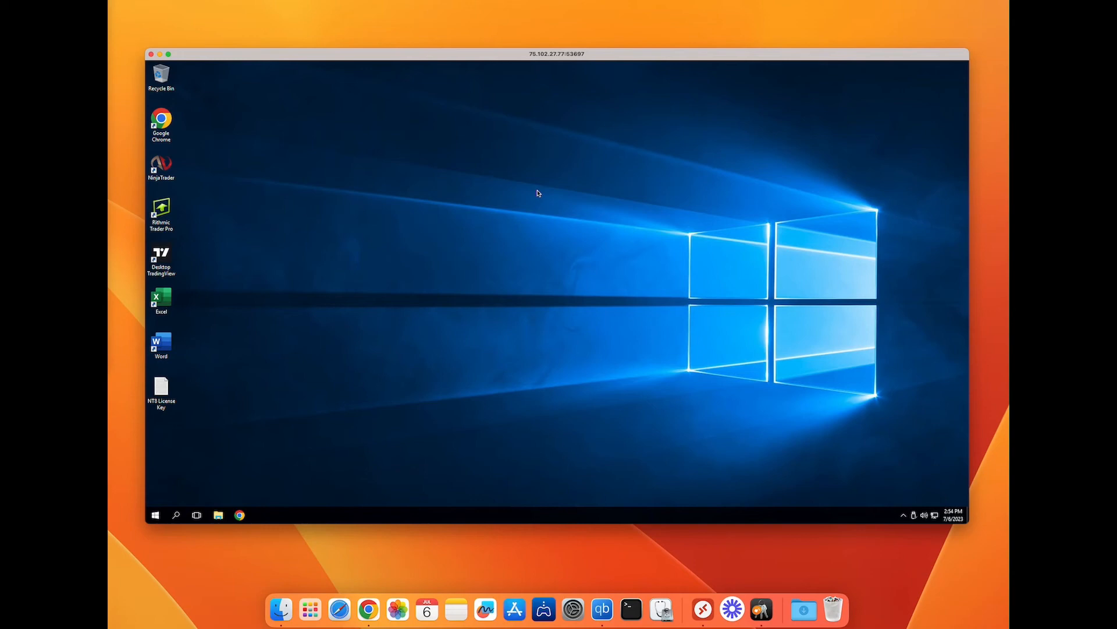
mouse_move(503, 55)
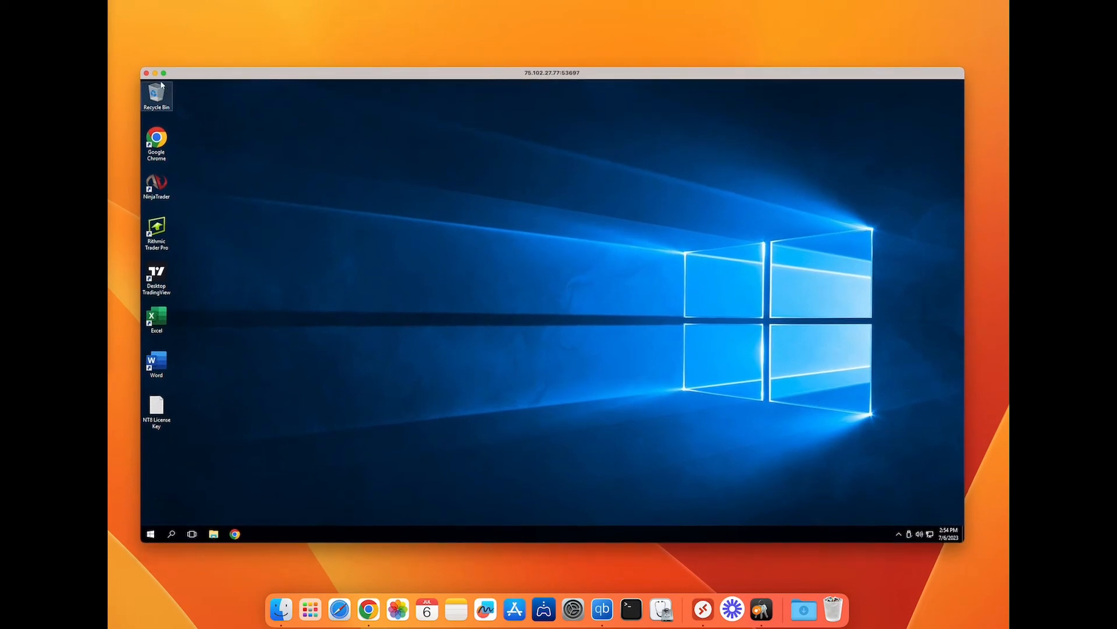
Select the NT8 License Key file, then launch NinjaTrader from the remote desktop.
left_click(163, 72)
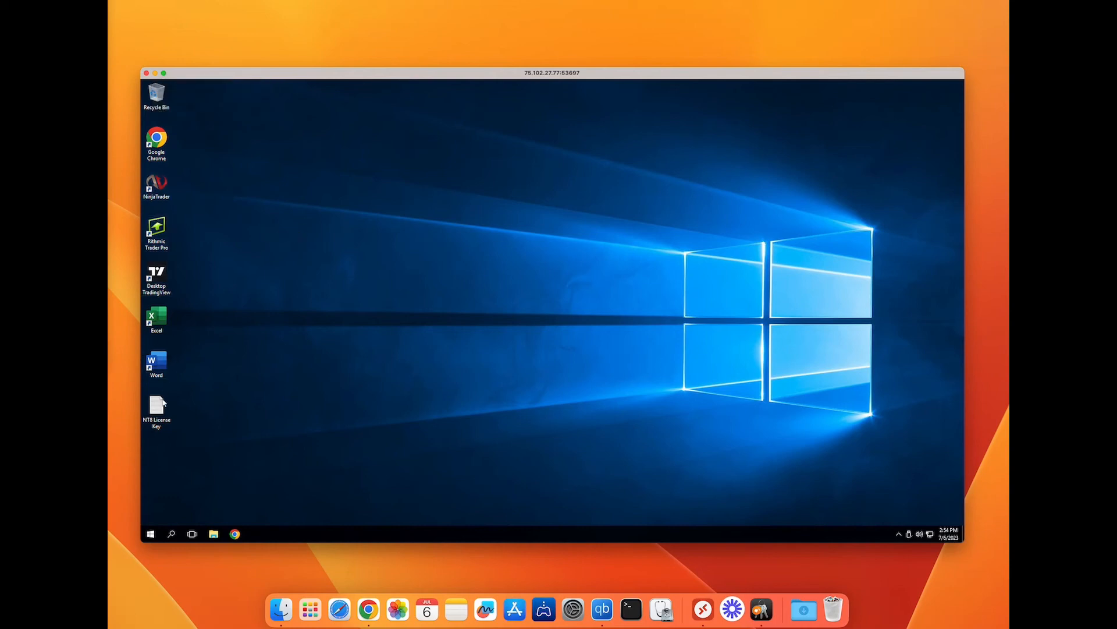
left_click(156, 409)
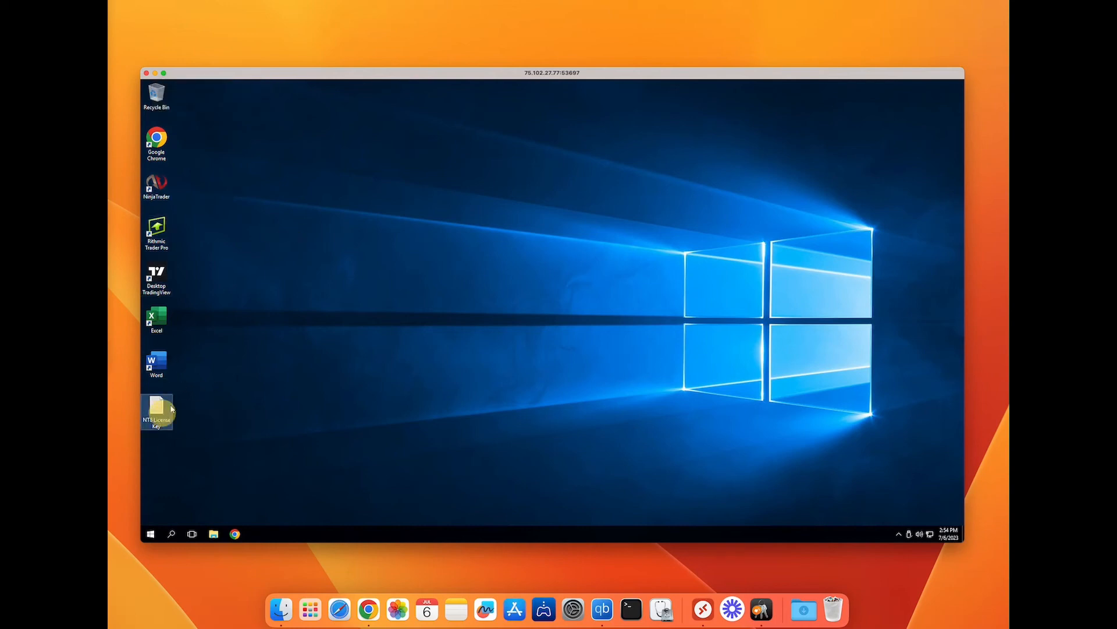
mouse_move(170, 267)
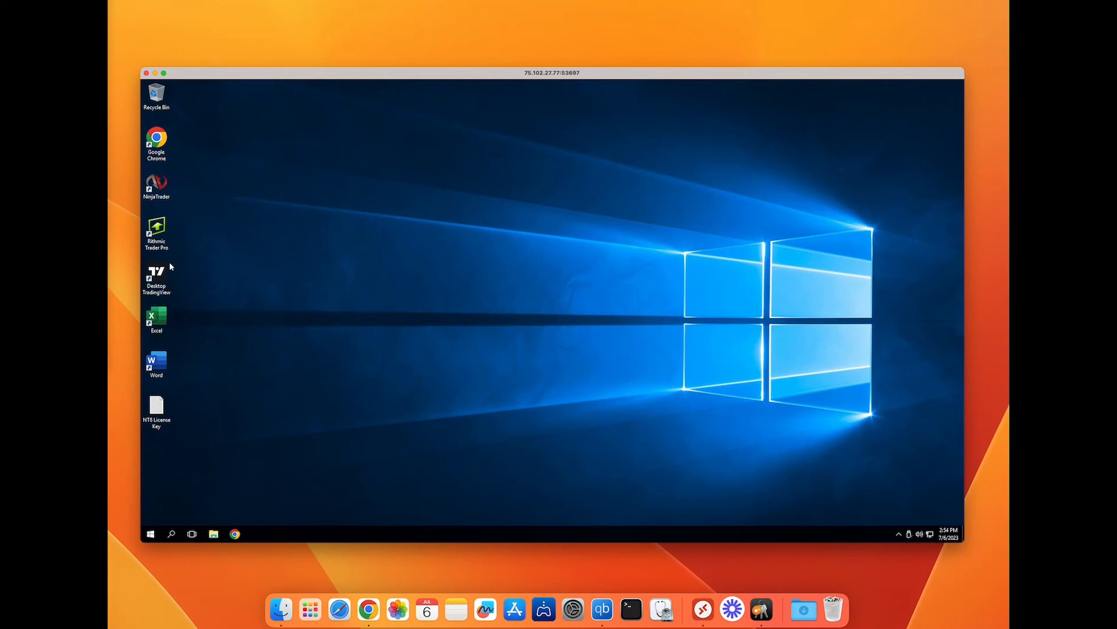
mouse_move(180, 199)
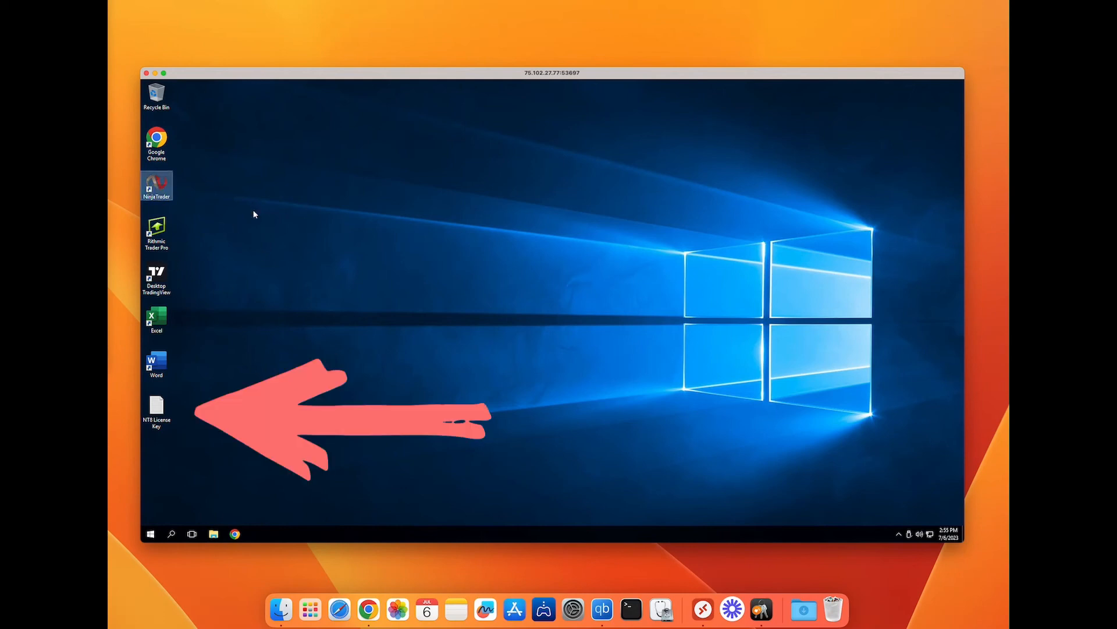
double_click(156, 187)
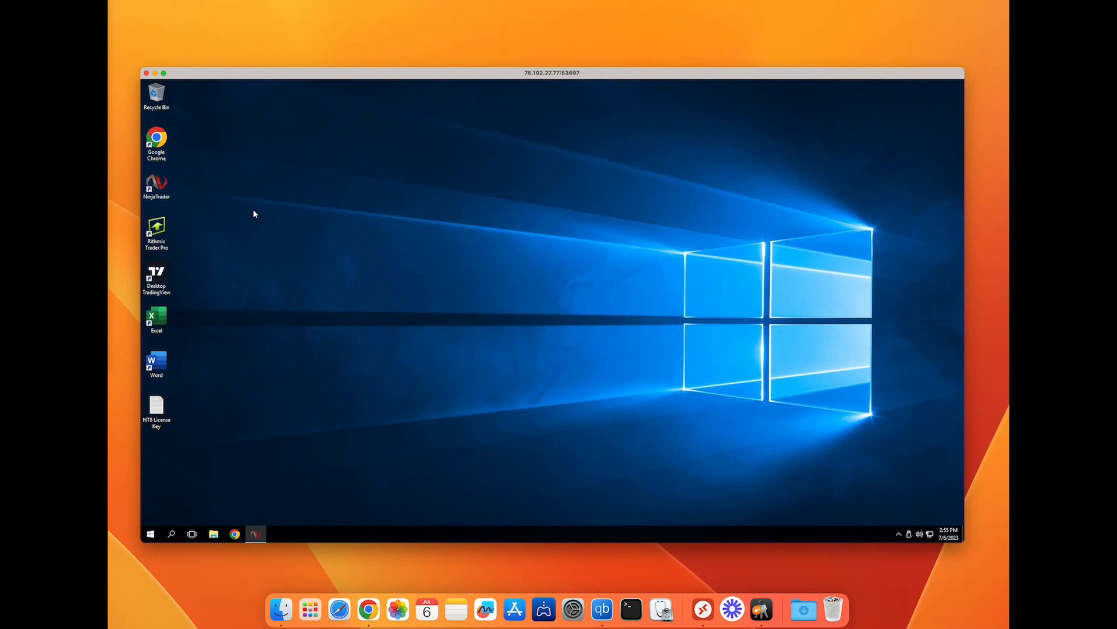
Let the NinjaTrader control center, chart, Market Analyzer and SuperDOM finish loading.
double_click(156, 185)
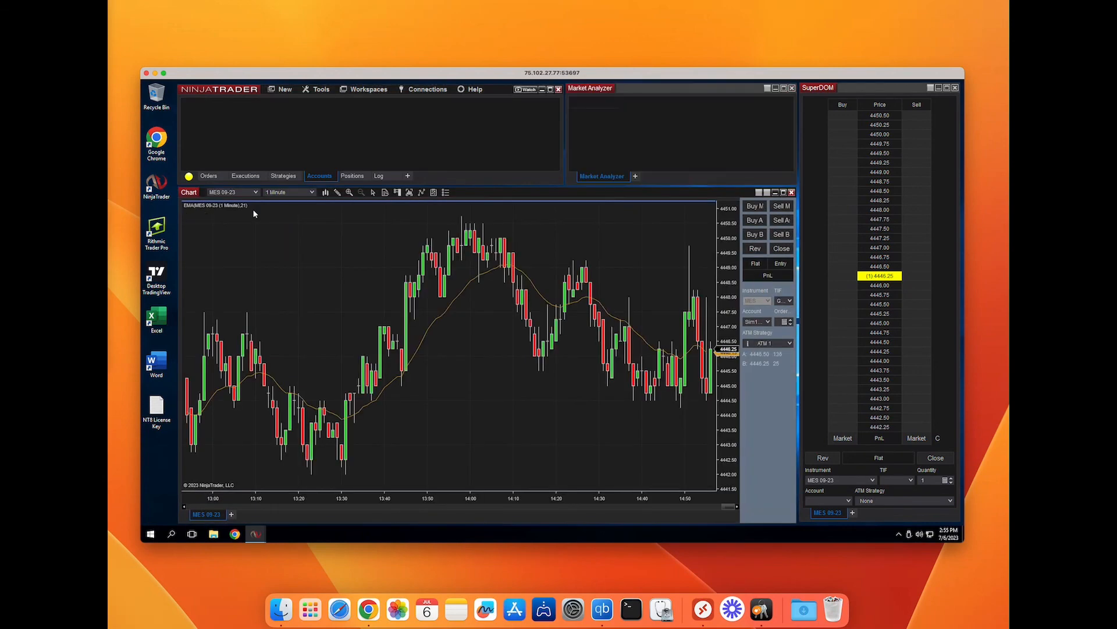
left_click(319, 175)
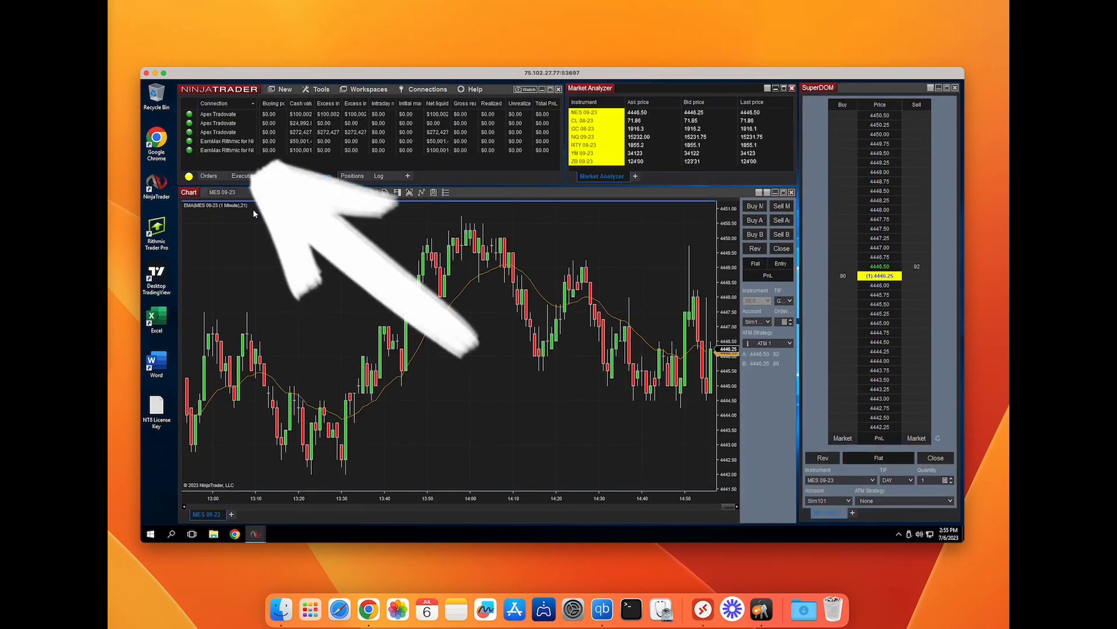